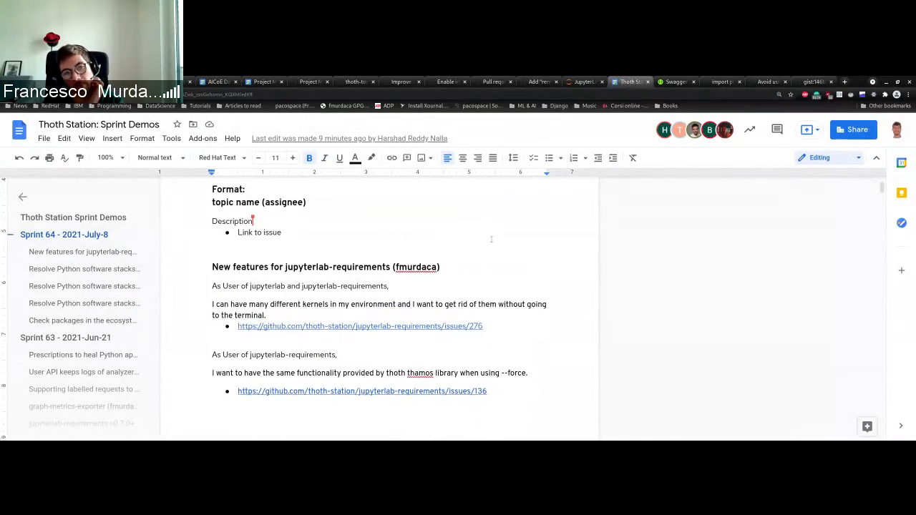
Review the linked GitHub issue, then return to the Untitled1 notebook in JupyterLab
scroll(down, 3)
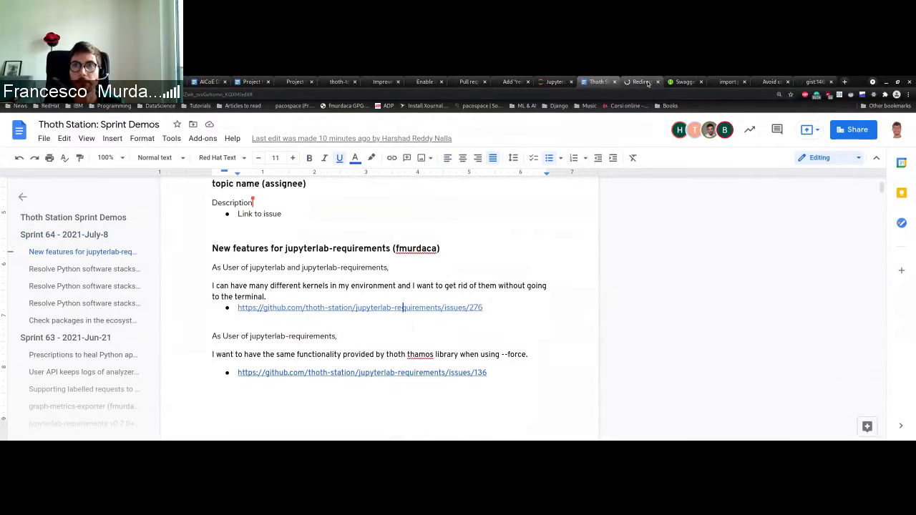
click(637, 81)
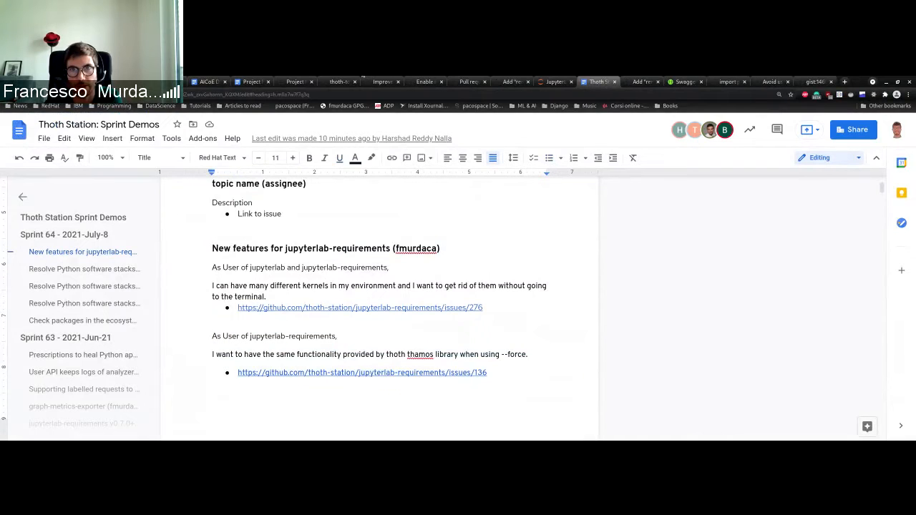
click(554, 81)
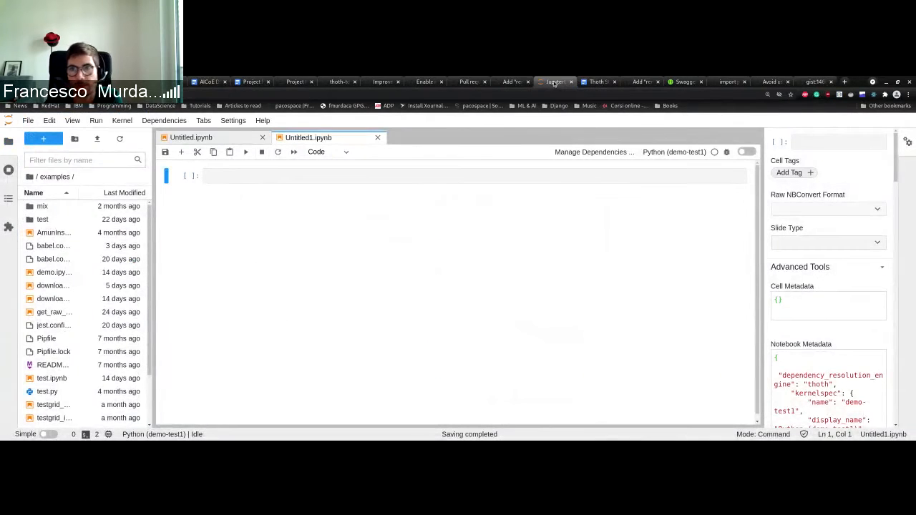
Review Manage Dependencies for boto3, scrolling to the Thoth --force option, then cancel
click(592, 151)
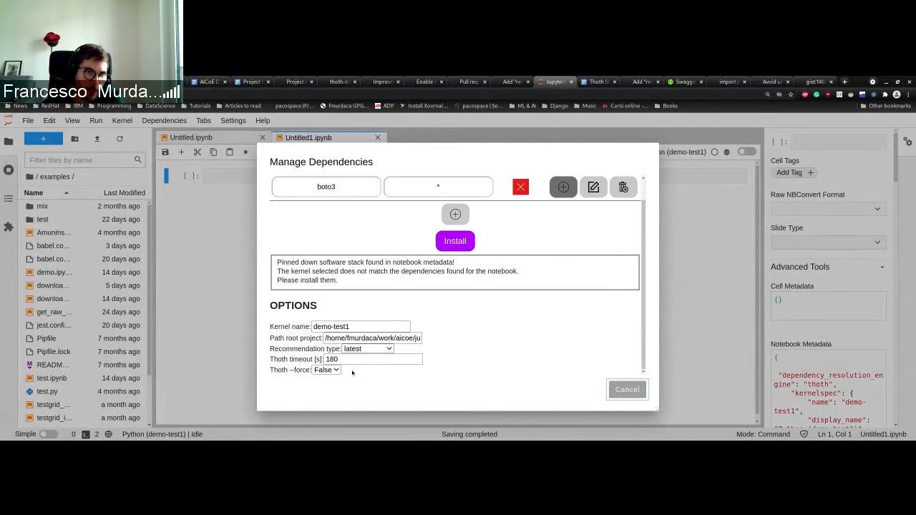
click(626, 389)
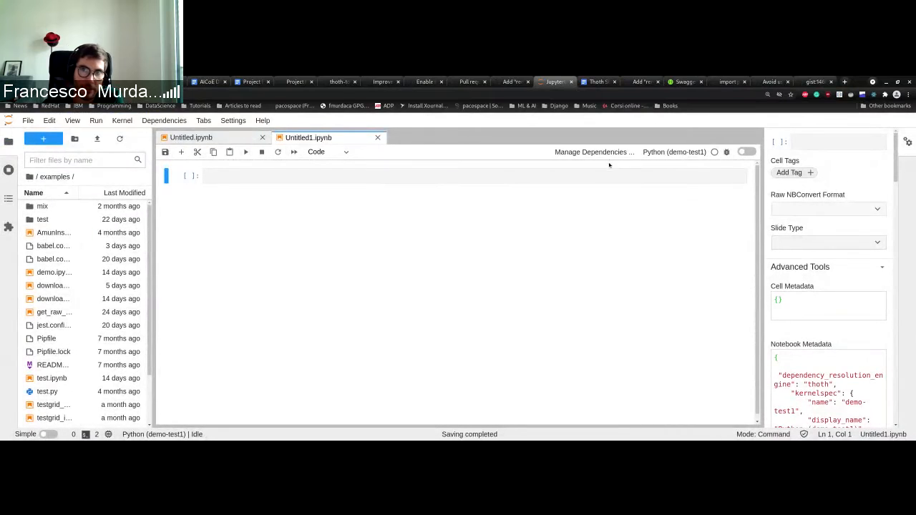
click(593, 152)
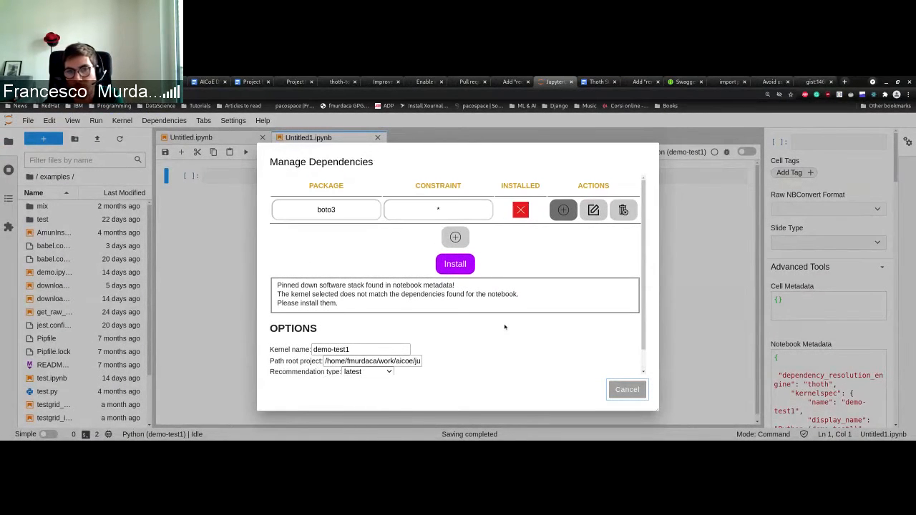
scroll(down, 3)
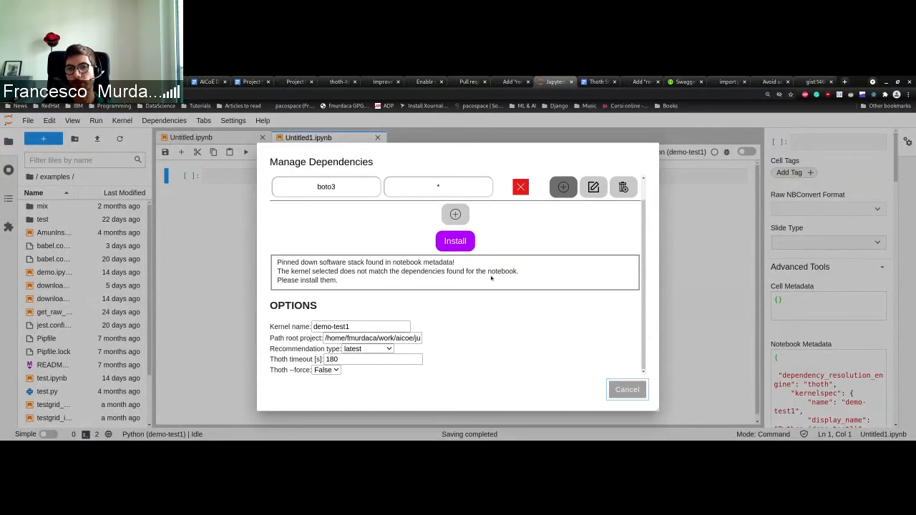
click(627, 389)
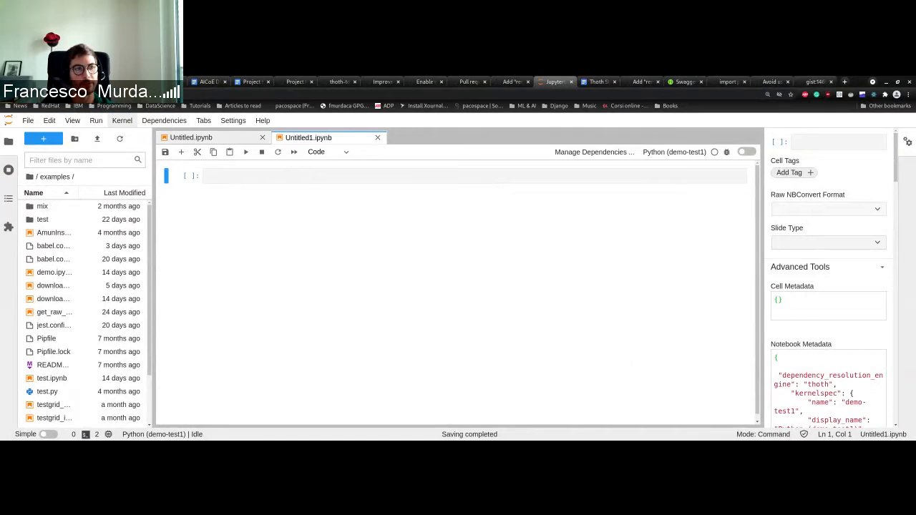
Show the Kernel menu's interrupt, restart, shutdown and change-kernel options for Untitled1
click(122, 120)
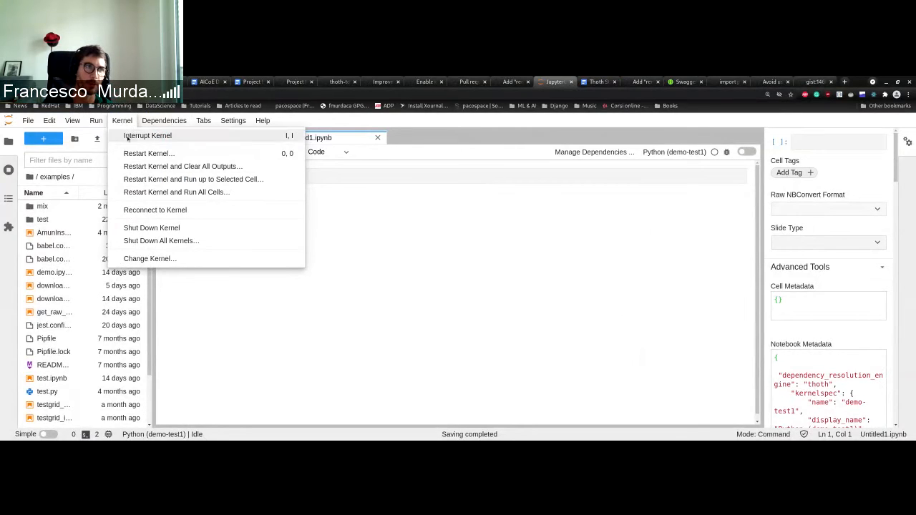
mouse_move(203, 222)
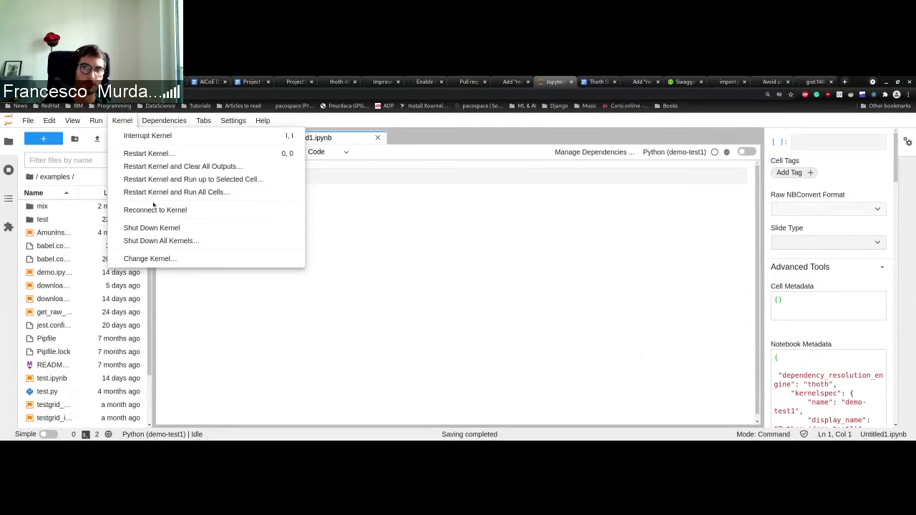
mouse_move(193, 179)
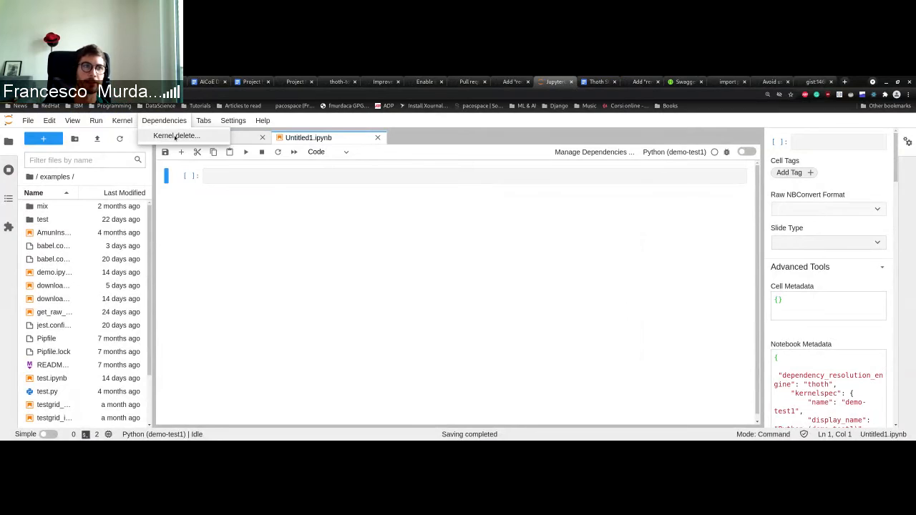
Remove kernels demo-test1 and demo-test2, then dismiss the 'No kernels to be removed' message
click(176, 136)
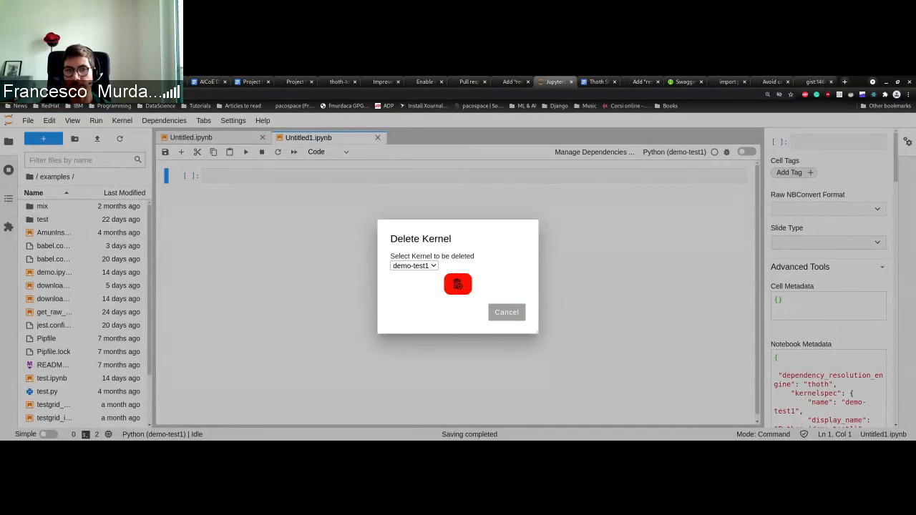
click(457, 284)
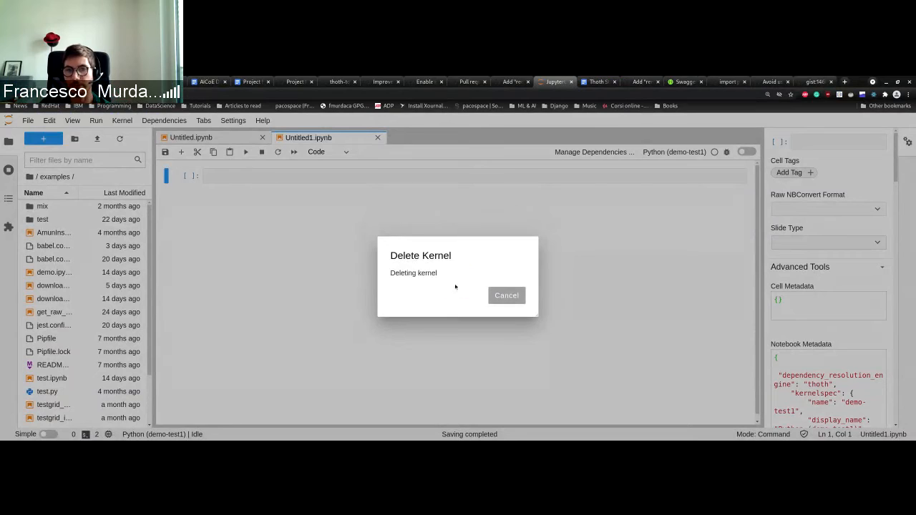
click(458, 284)
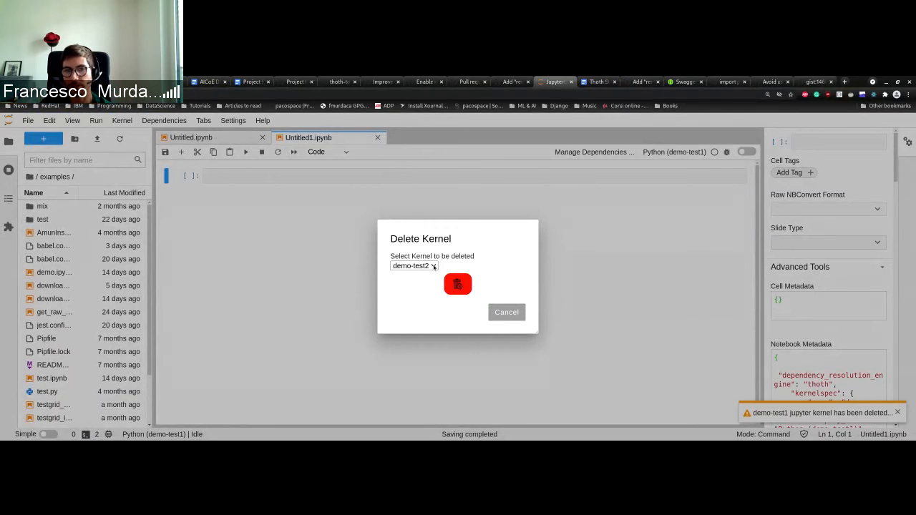
click(457, 284)
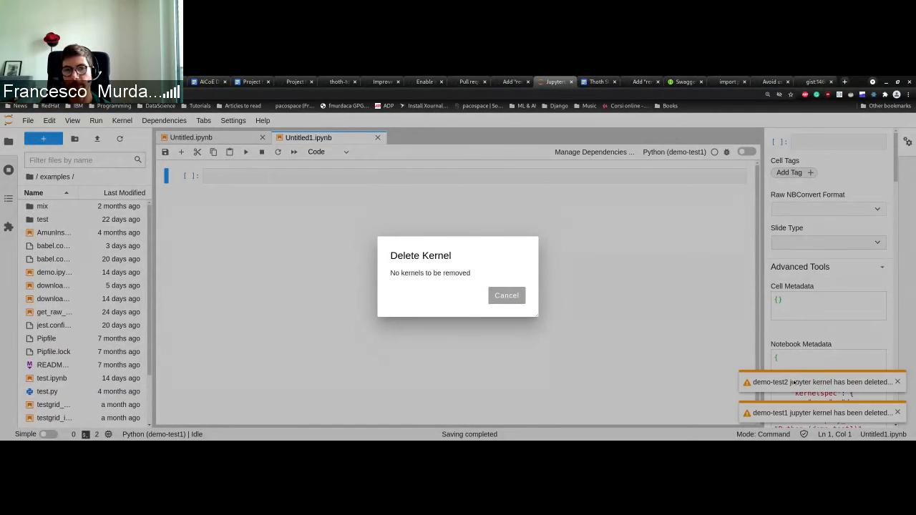
click(506, 294)
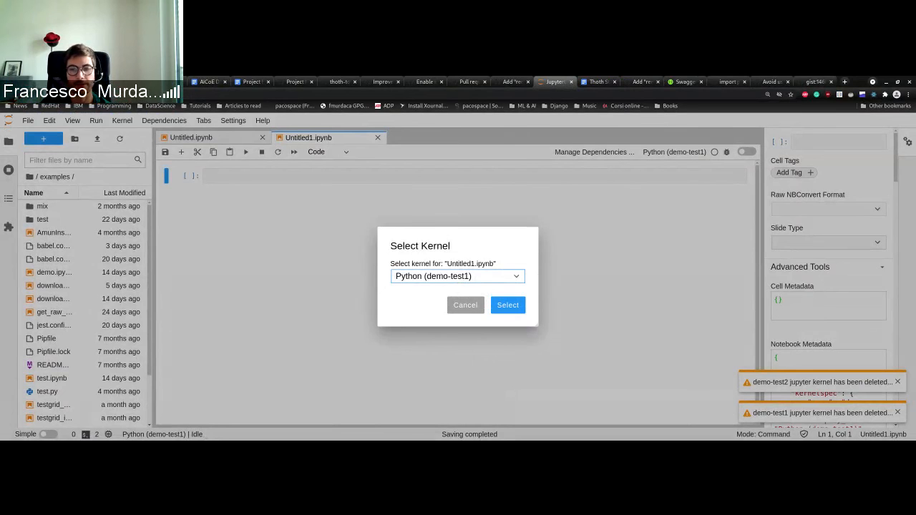
Cancel the Select Kernel dialog and start stopping the BlueJeans meeting recording
click(507, 304)
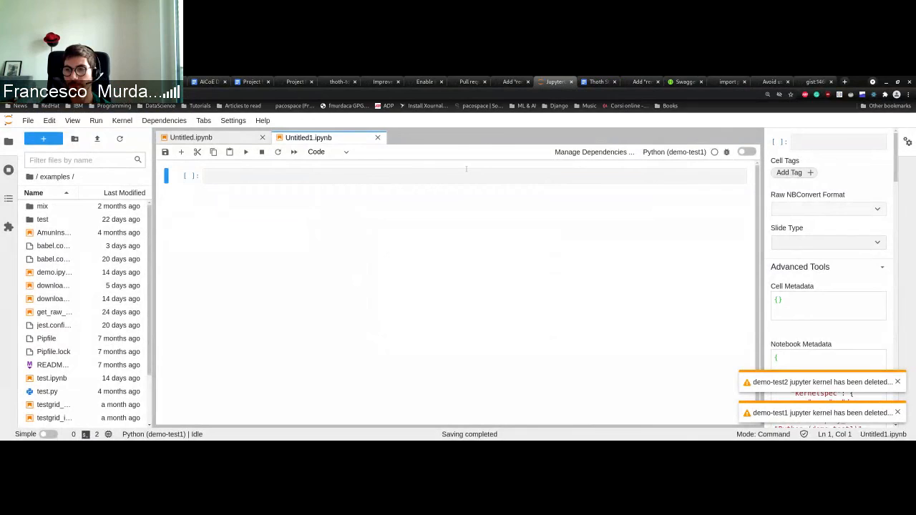
click(897, 381)
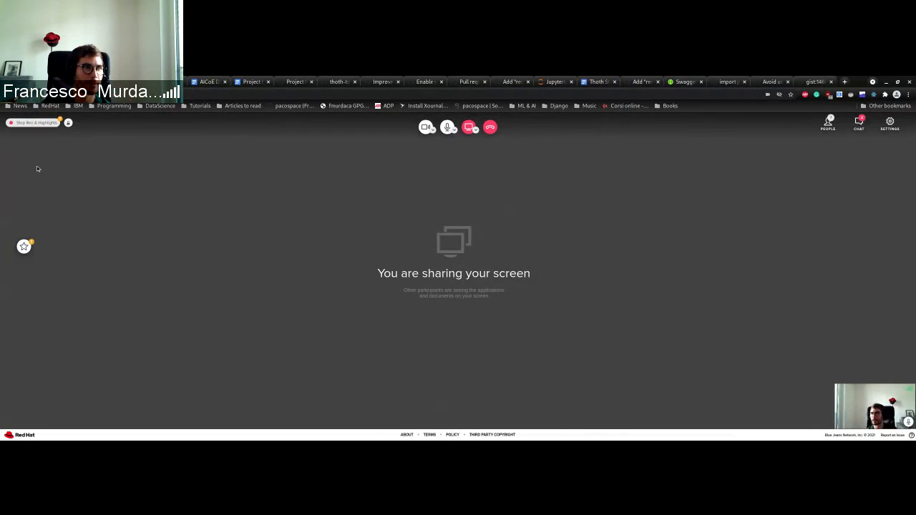
click(36, 123)
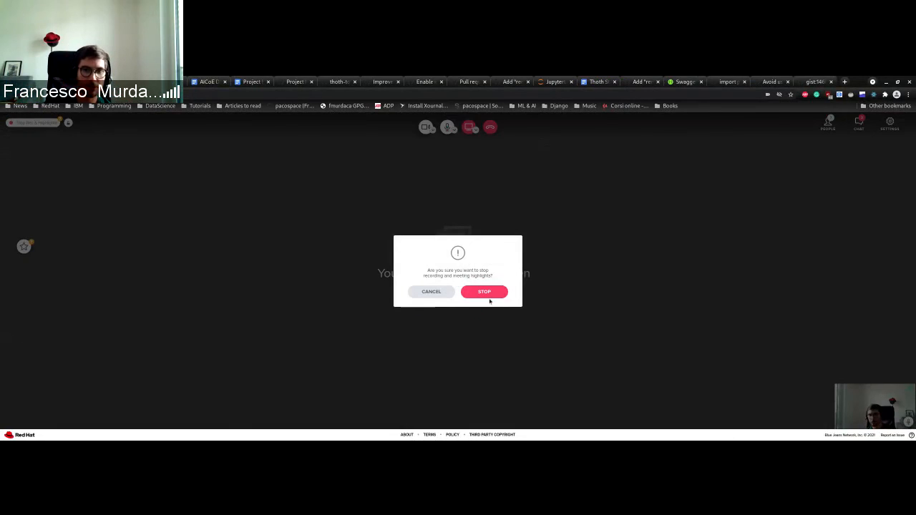